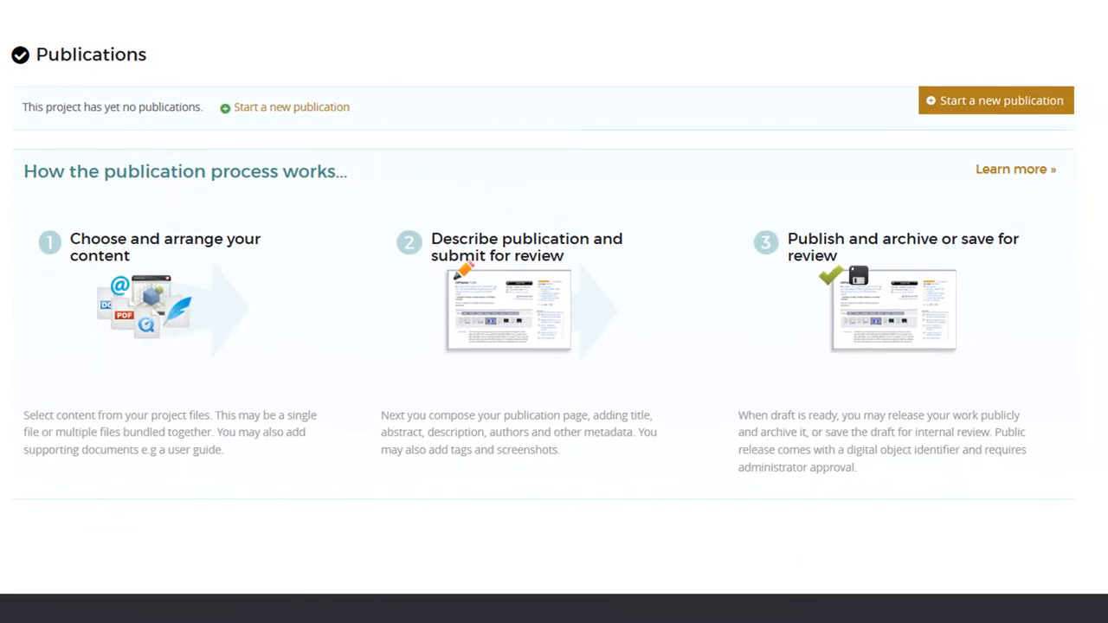
- Start a new publication, then view the AVIRIS Hyperspectral Image Data Set page
click(995, 101)
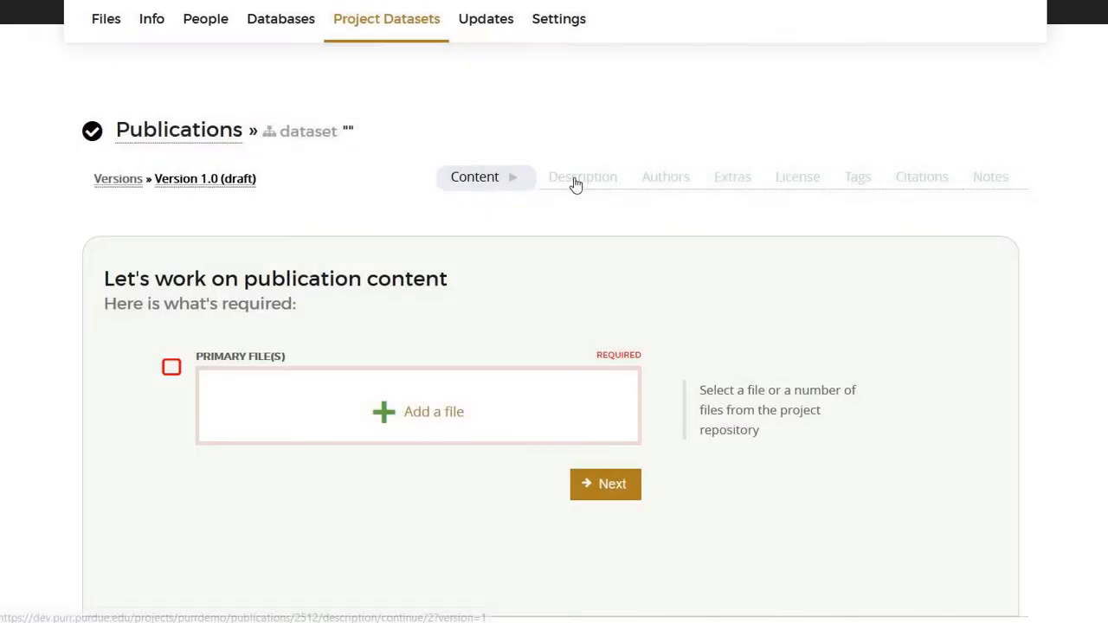
click(582, 176)
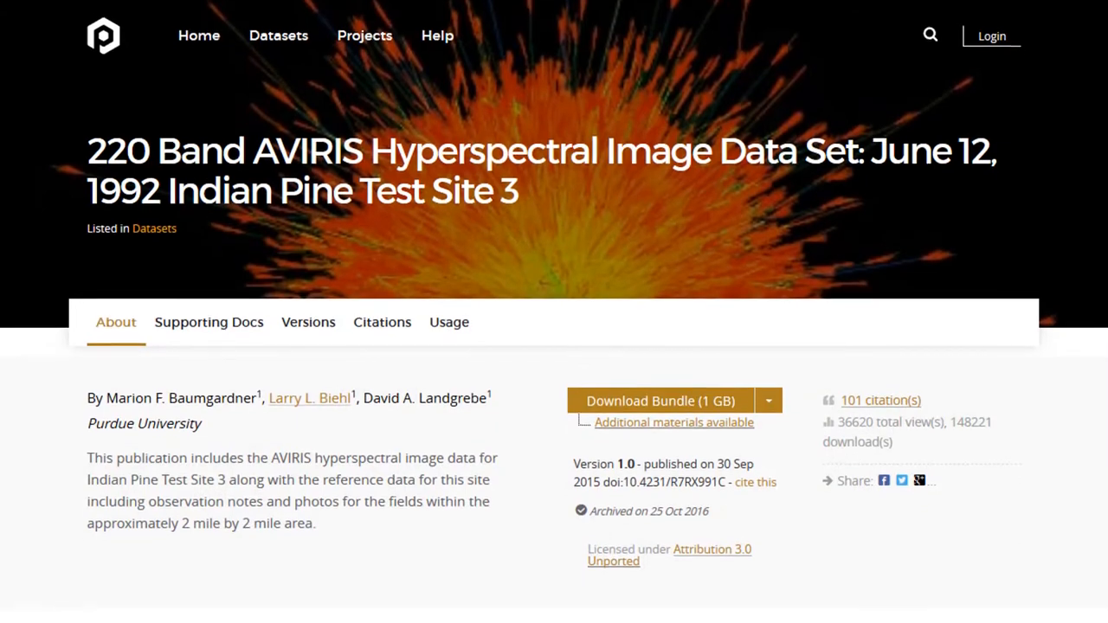
- Scroll through the data set description toward the Demo project's file listing
scroll(down, 3)
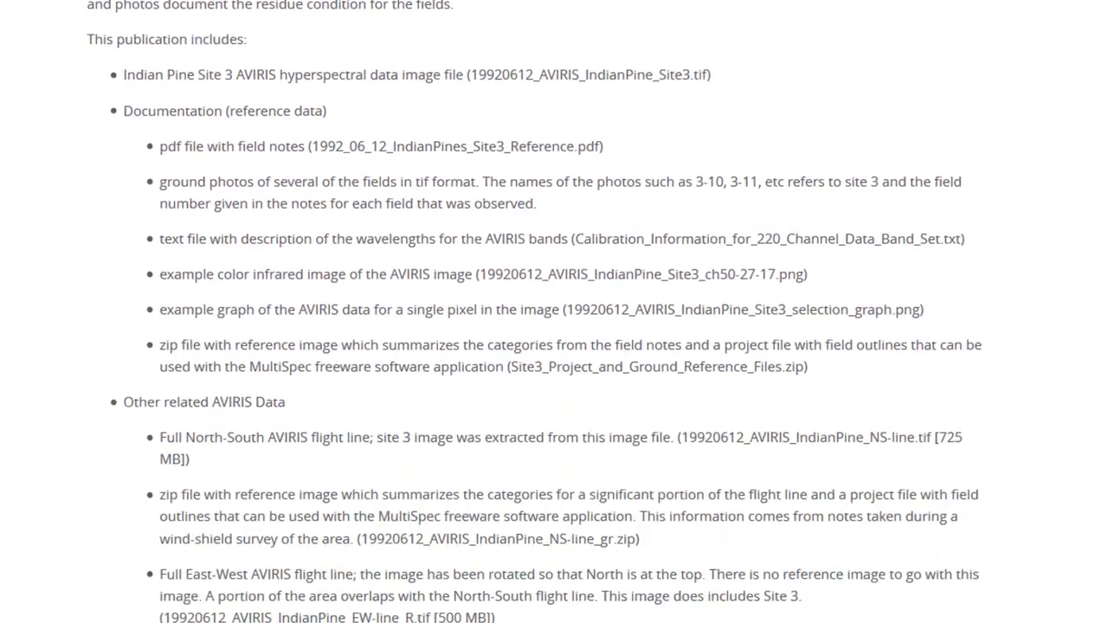
scroll(down, 3)
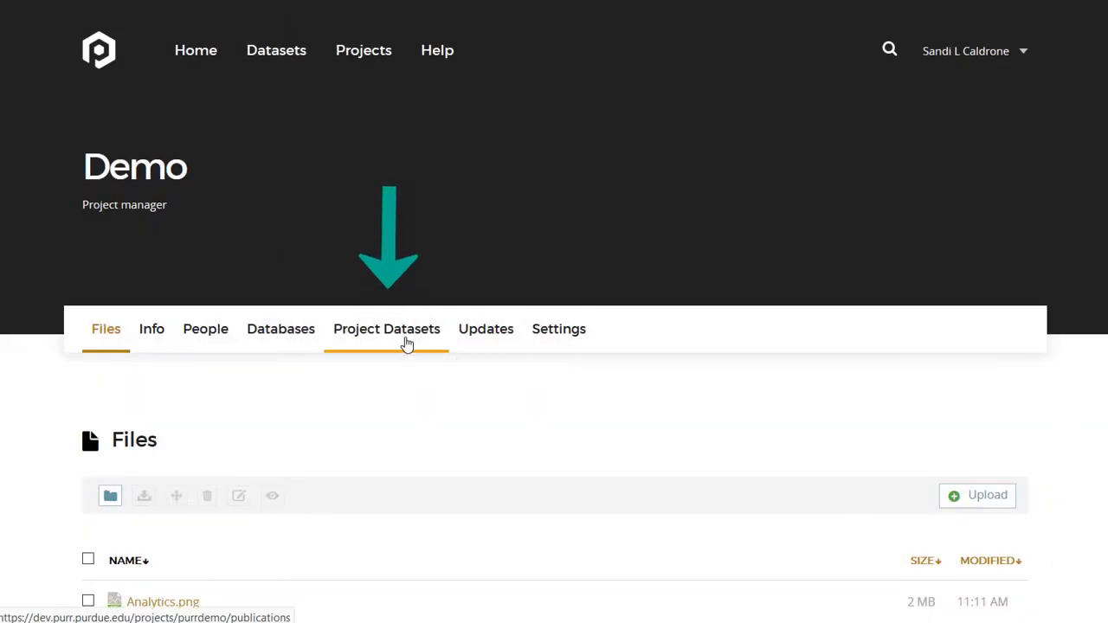
- From Project Datasets, start a new publication draft for the Demo project
click(386, 328)
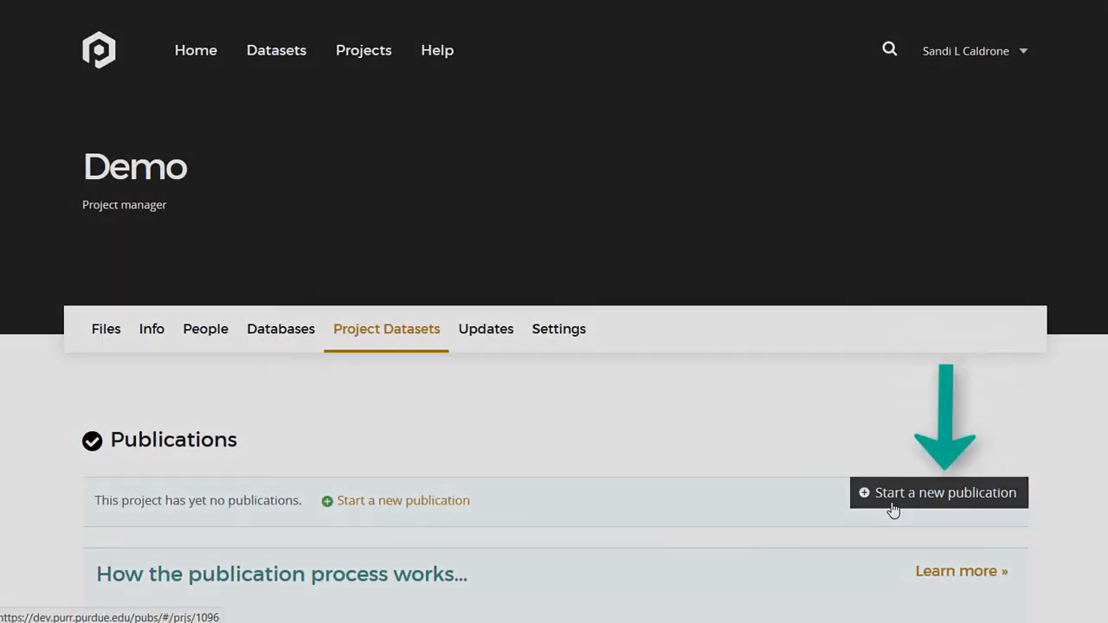
click(938, 492)
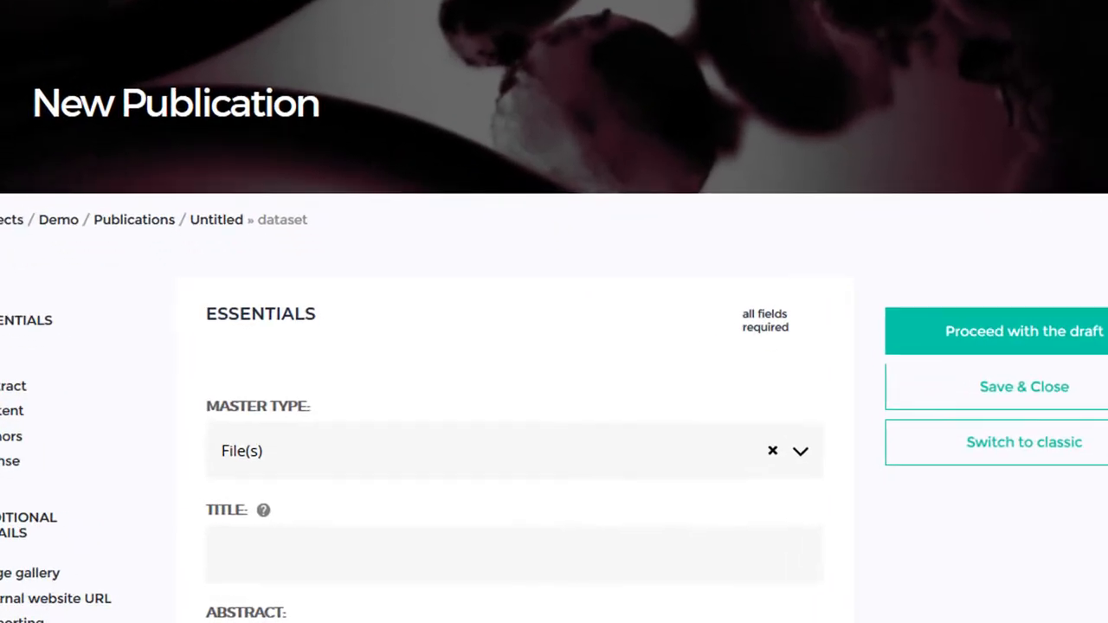
scroll(down, 3)
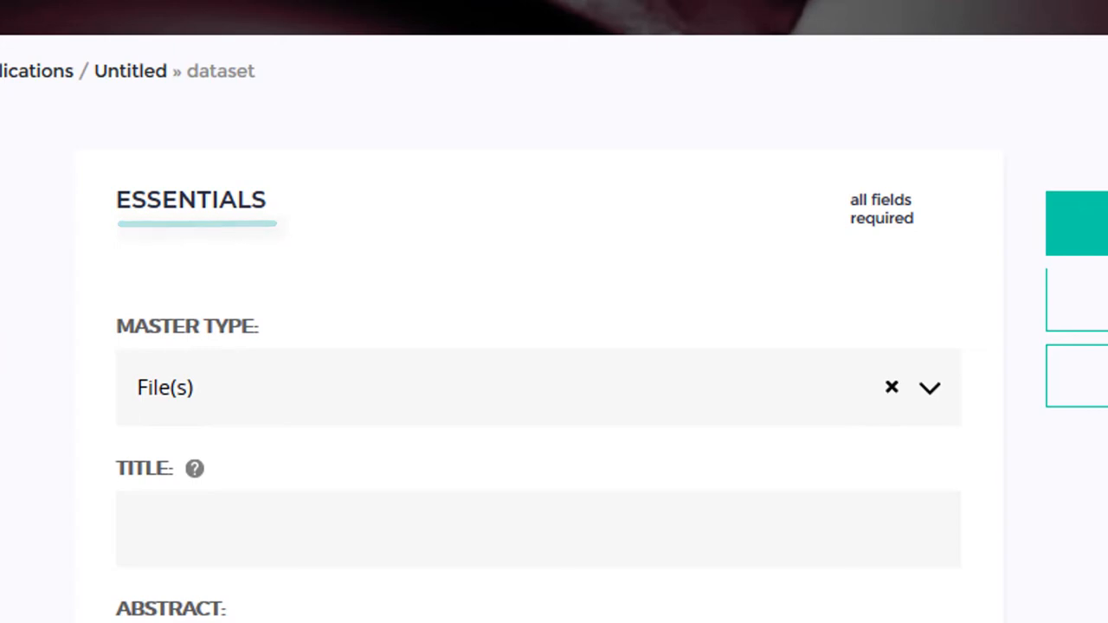
scroll(down, 3)
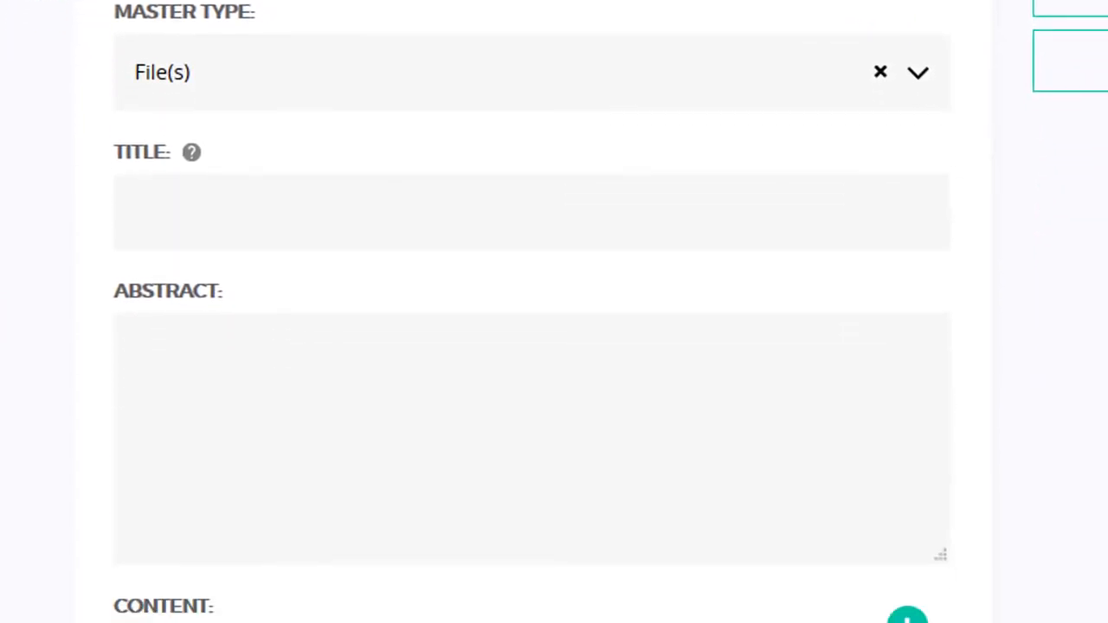
scroll(down, 3)
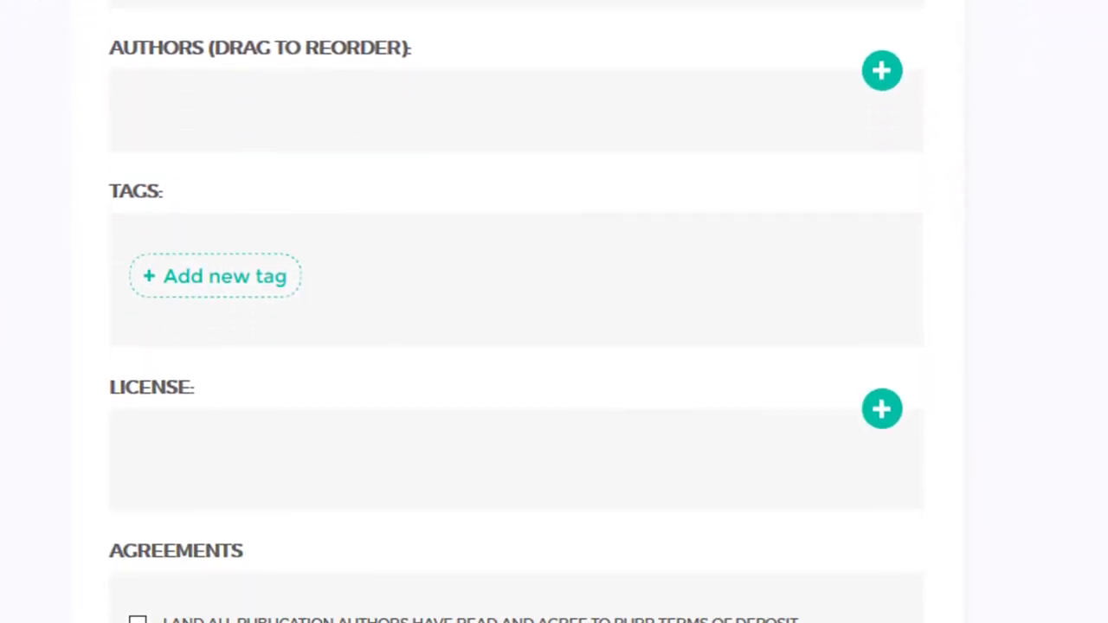
scroll(down, 3)
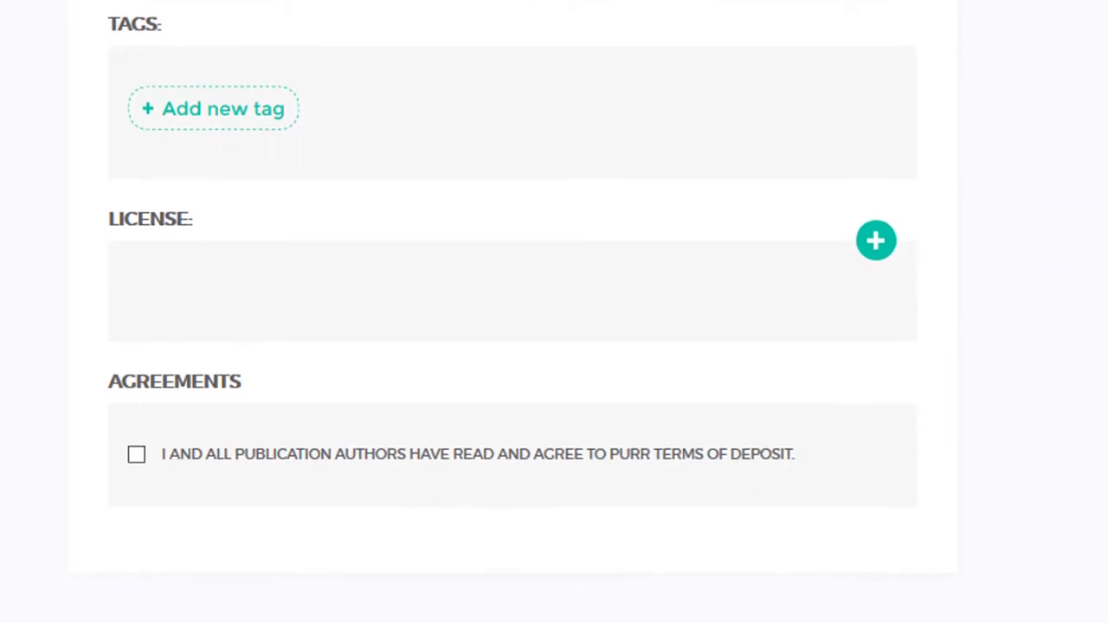
scroll(down, 3)
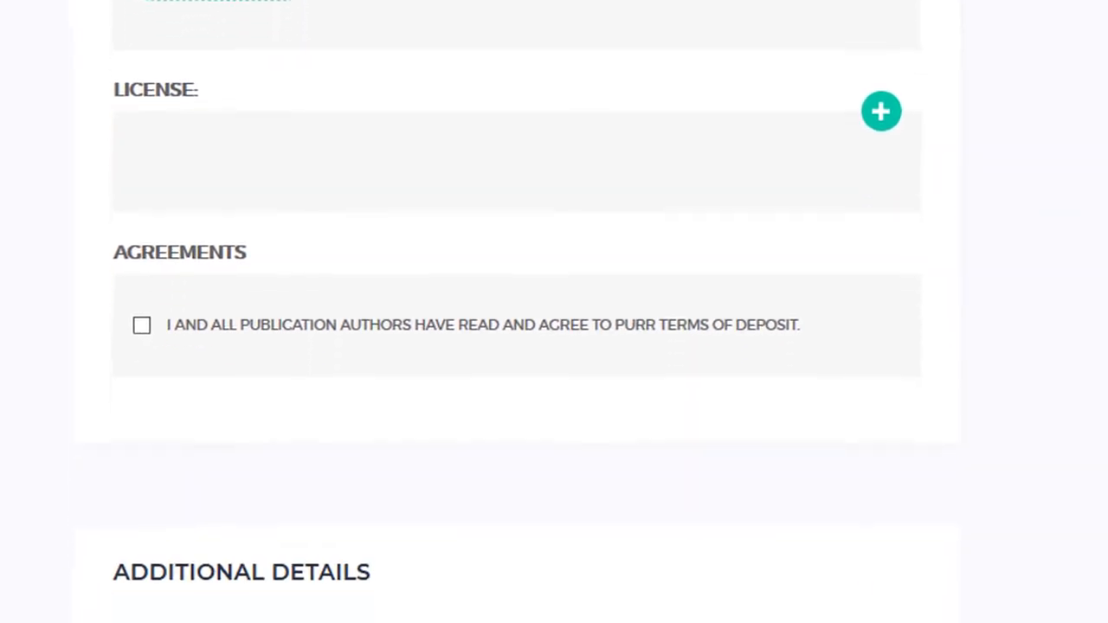
scroll(down, 3)
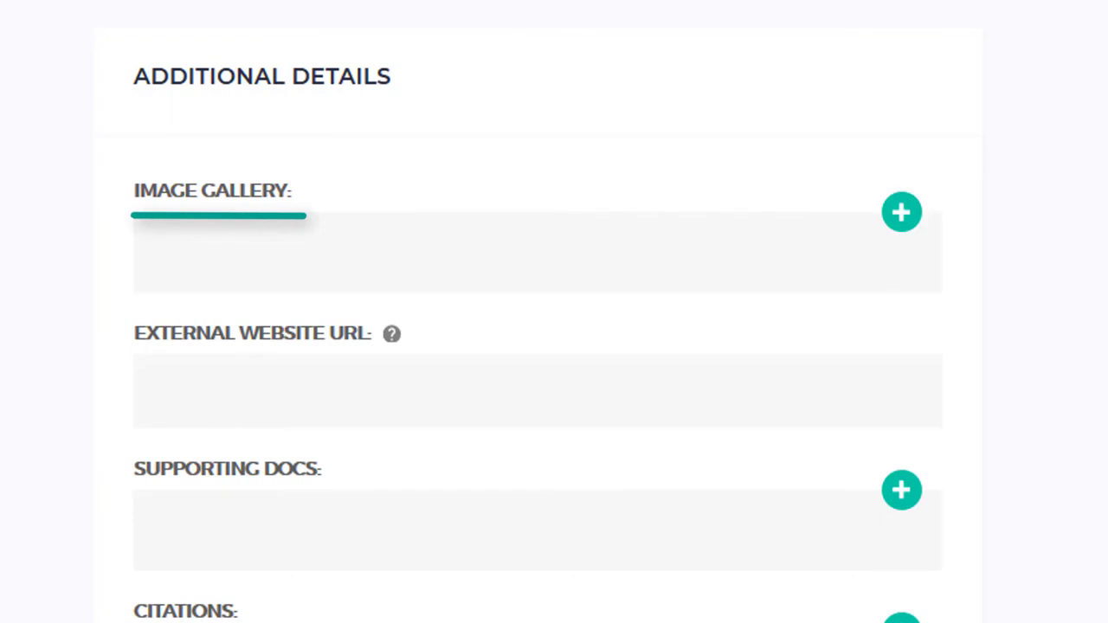
scroll(down, 3)
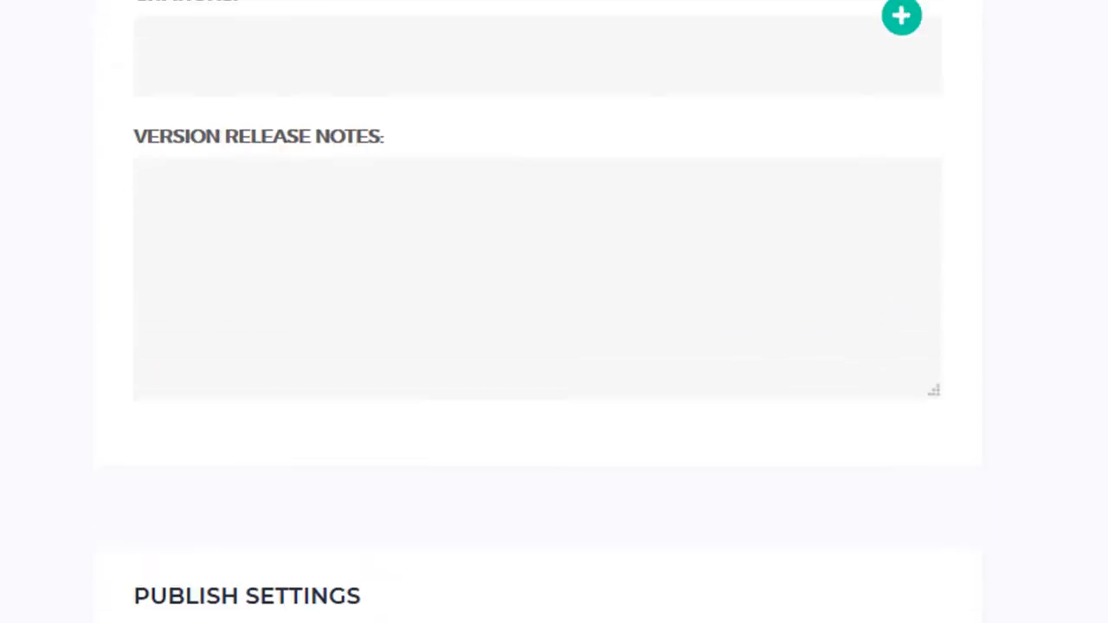
scroll(down, 3)
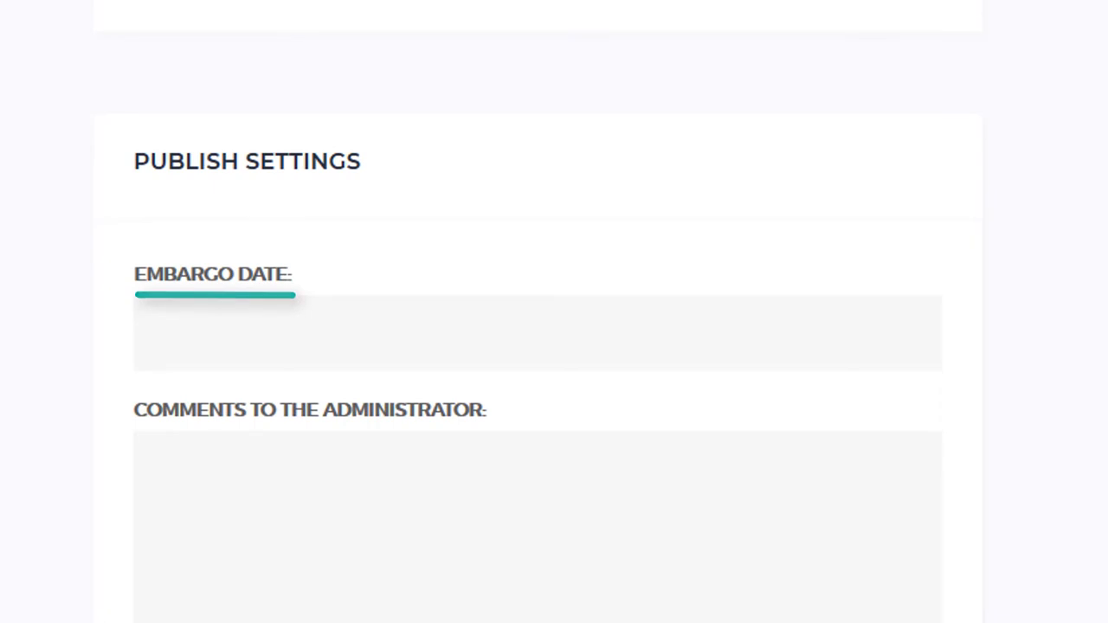
scroll(down, 3)
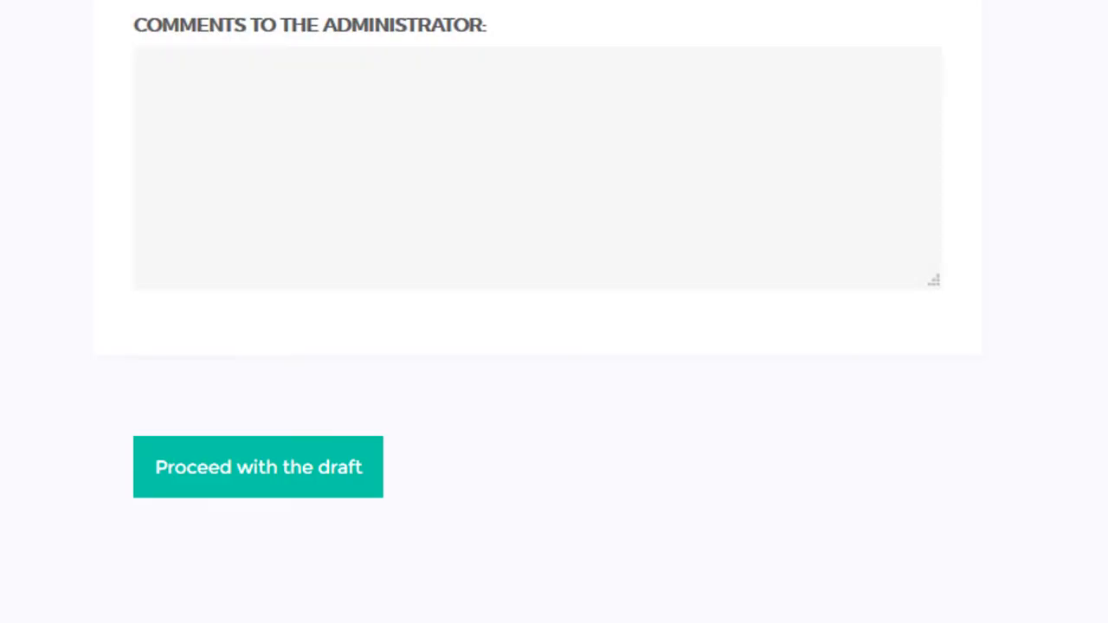
- Proceed with the draft and review the PURR Advice and answers help page
click(258, 468)
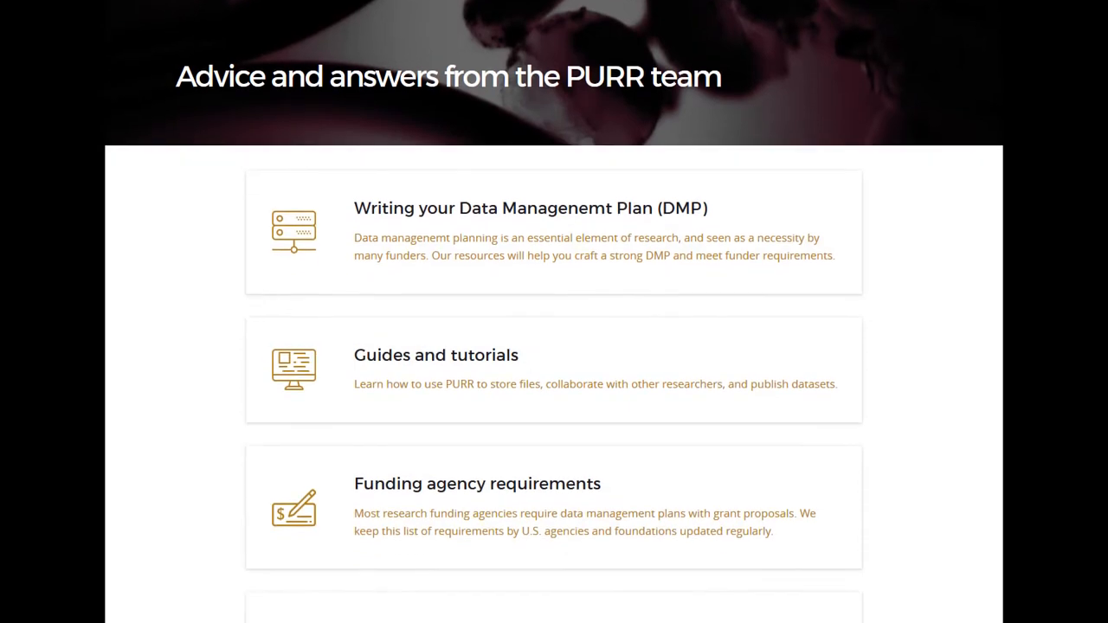
scroll(down, 3)
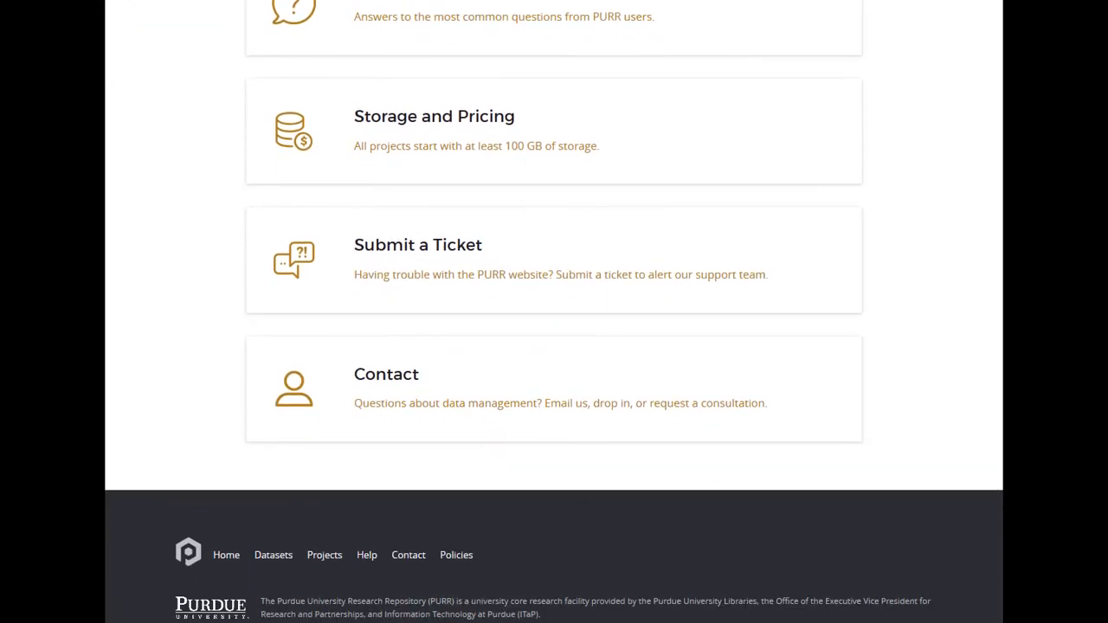